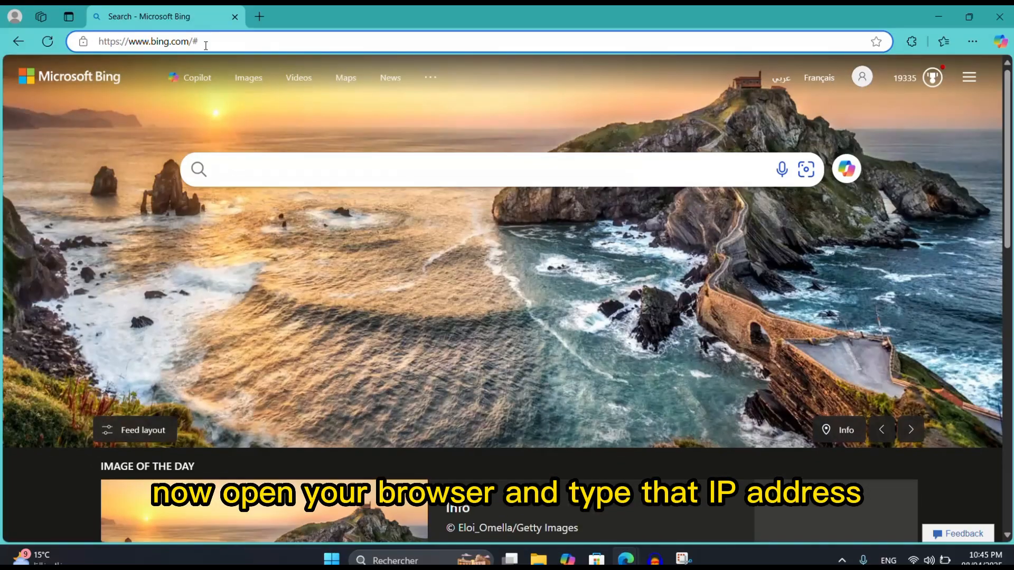
Load the router login page at 192.168.1.1 in the browser
left_click(148, 41)
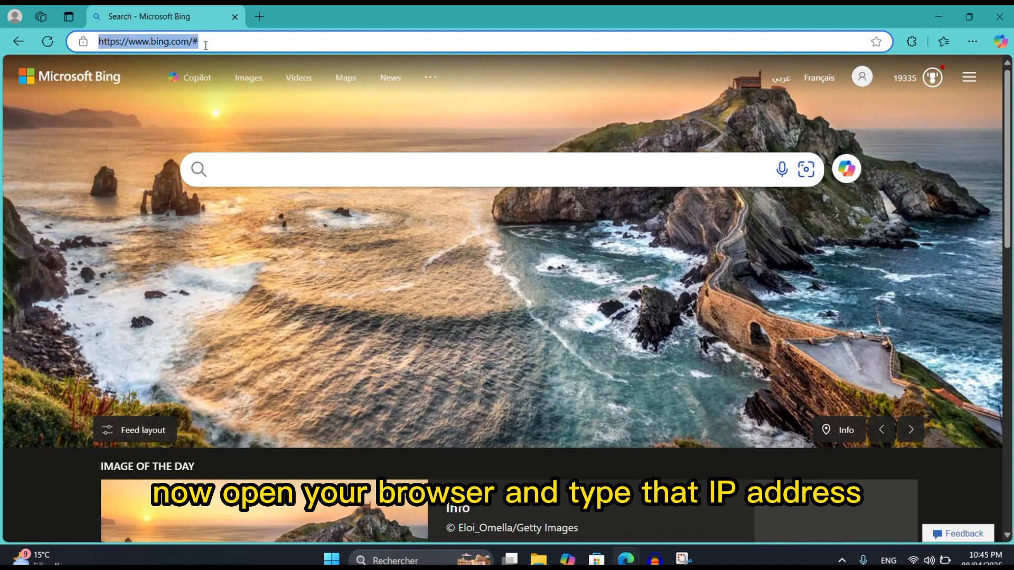
type("192.168.1.1/html/home.html")
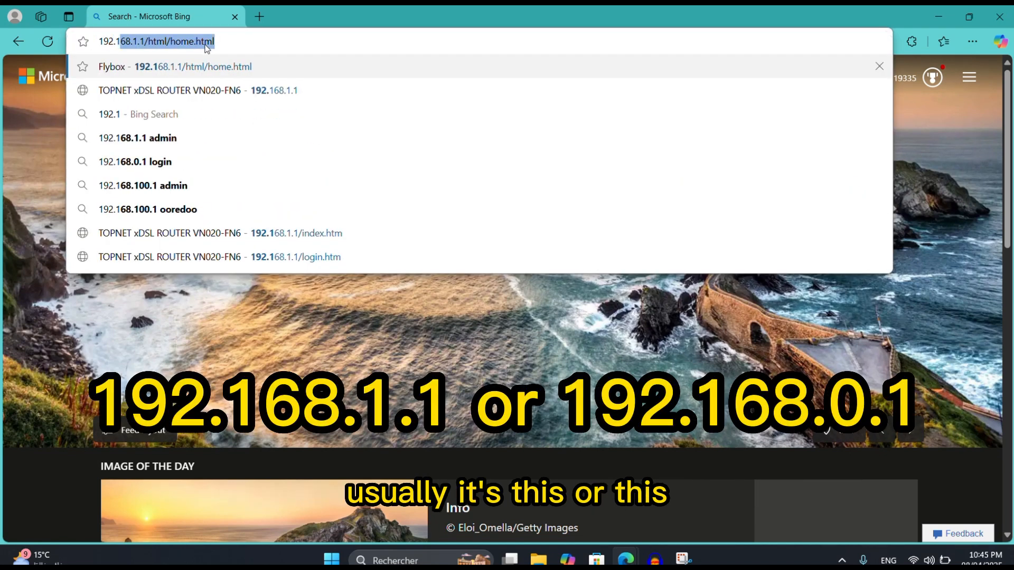
type("192.168.1.1")
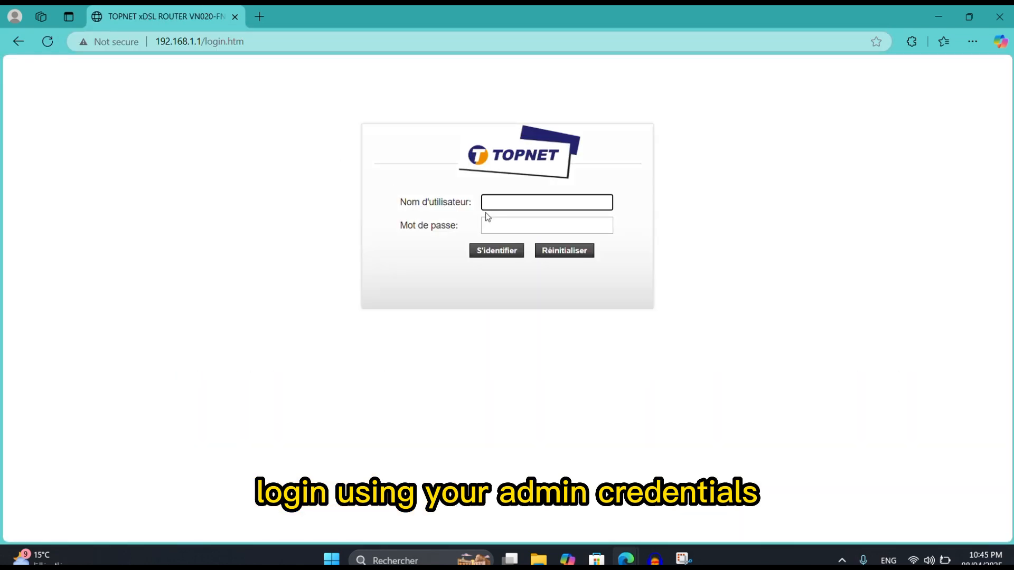
Sign in to the router as user 'topadmin' and reach the status overview
type("topadmin")
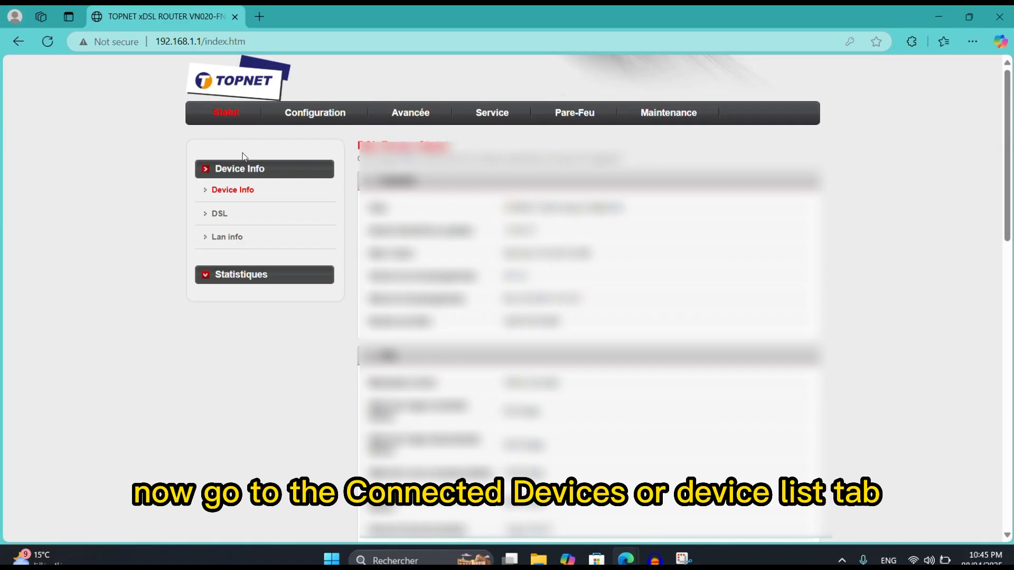
View the LAN info hosts list to find the intruder's MAC, then go to the firewall section
left_click(227, 237)
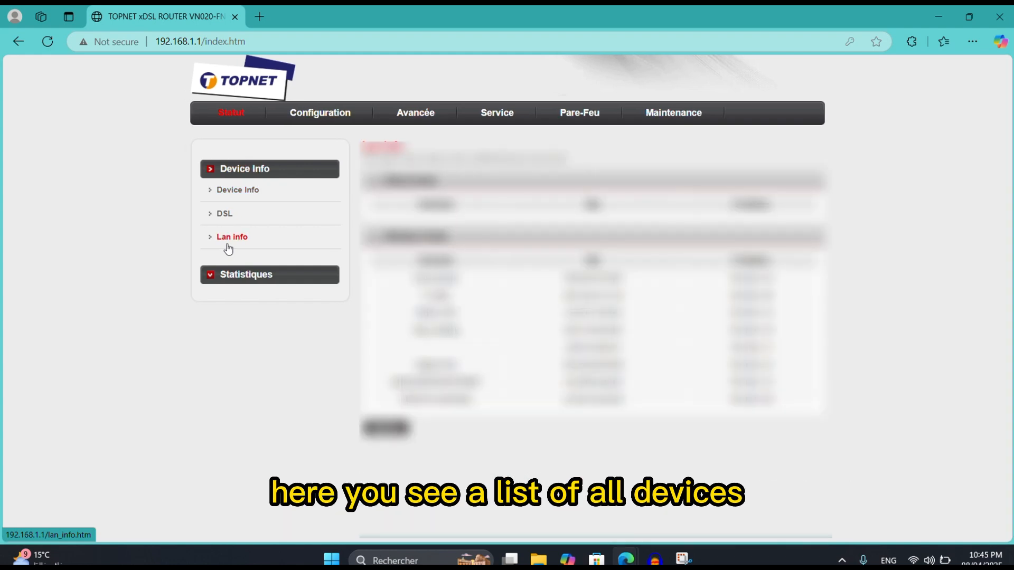
left_click(231, 237)
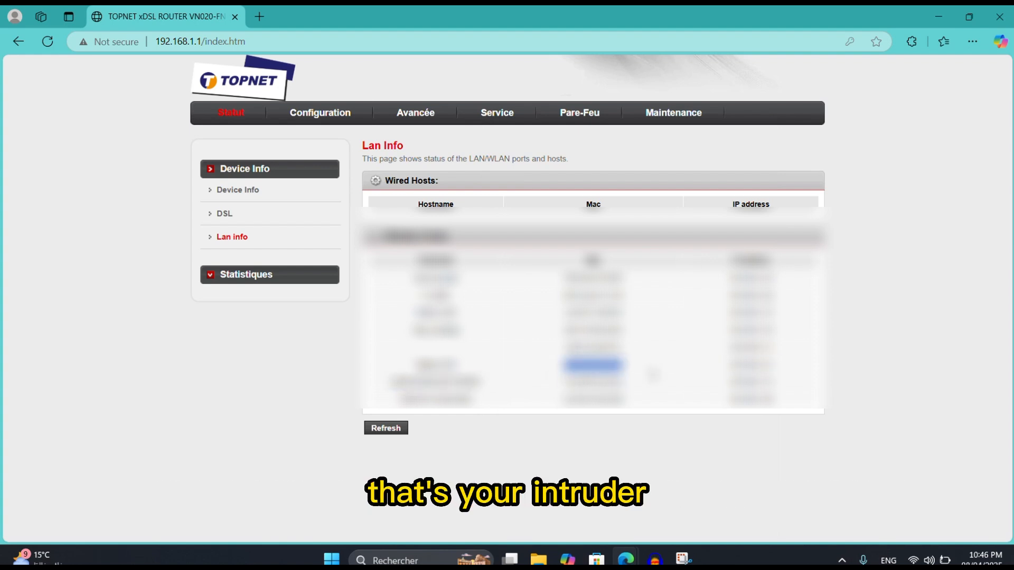
left_click(579, 113)
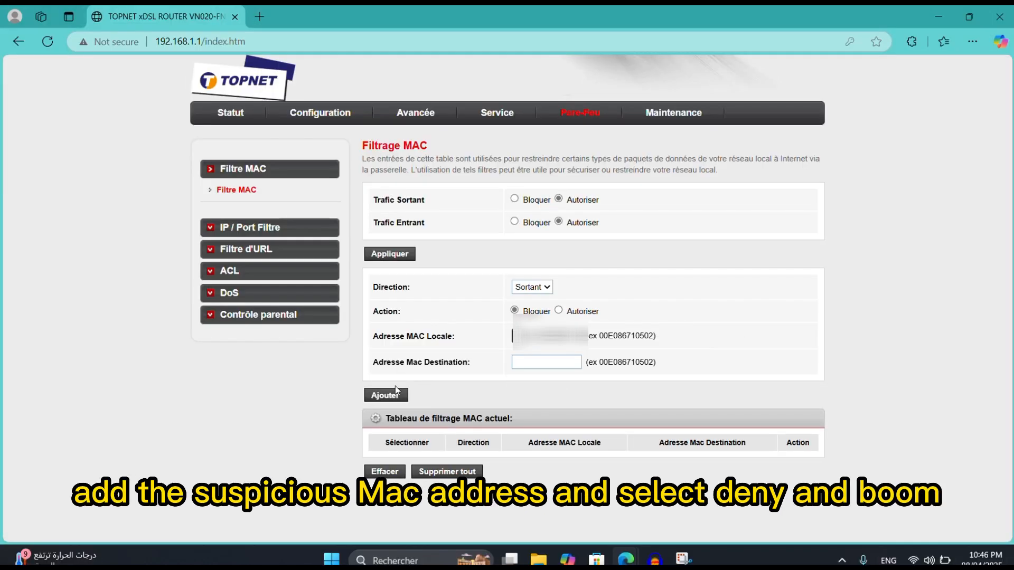
Add the MAC filter rule that blocks the intruder's device address
left_click(386, 395)
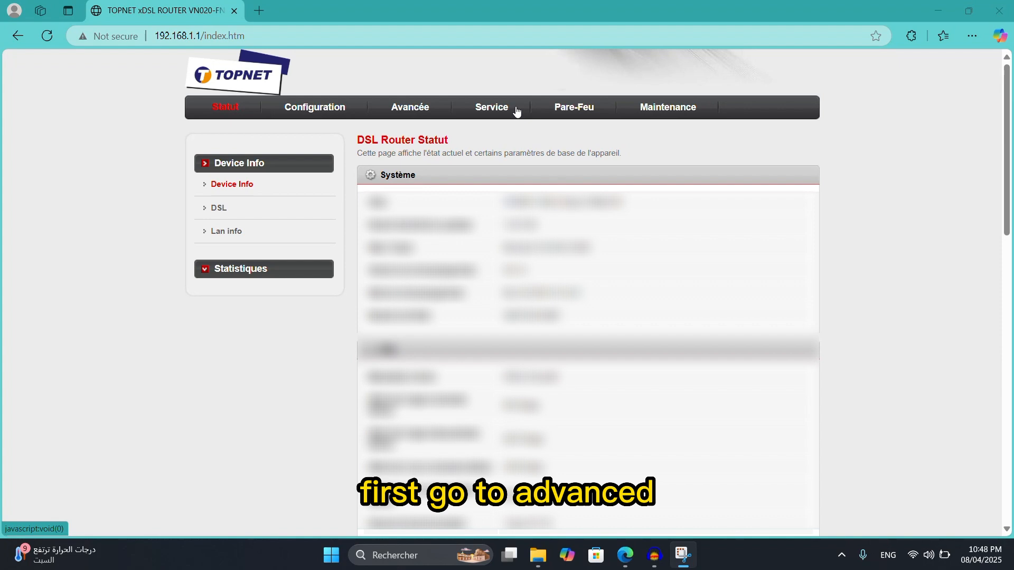
Under Avancée > Autres, activate the maximum connected users limit with 4 maximum devices
left_click(410, 106)
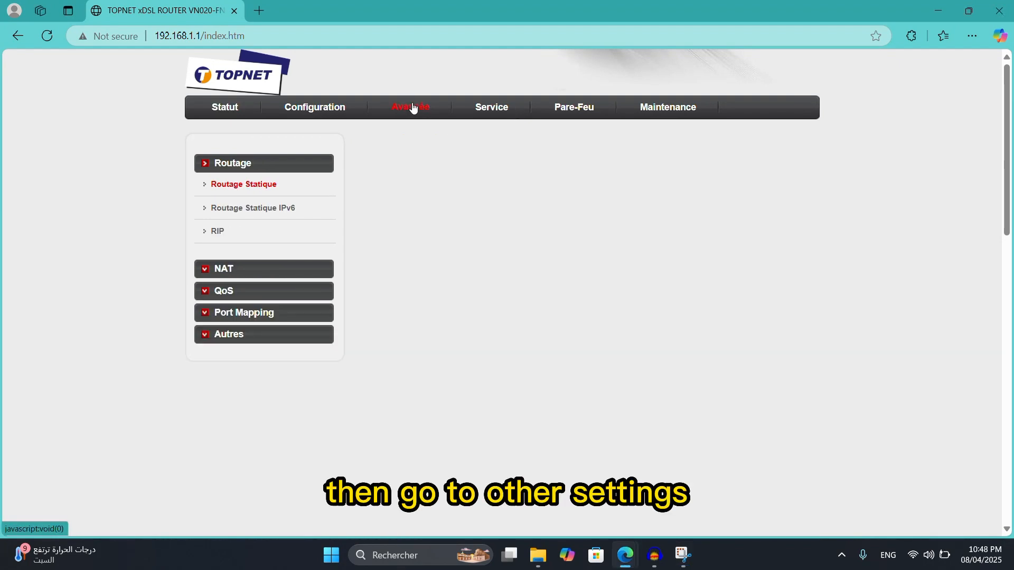
left_click(228, 333)
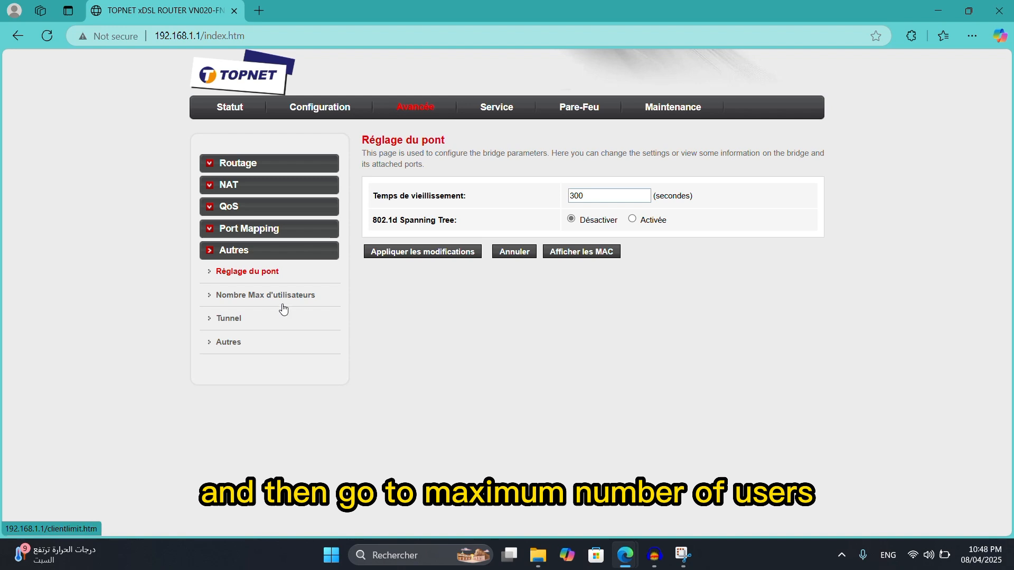
left_click(265, 295)
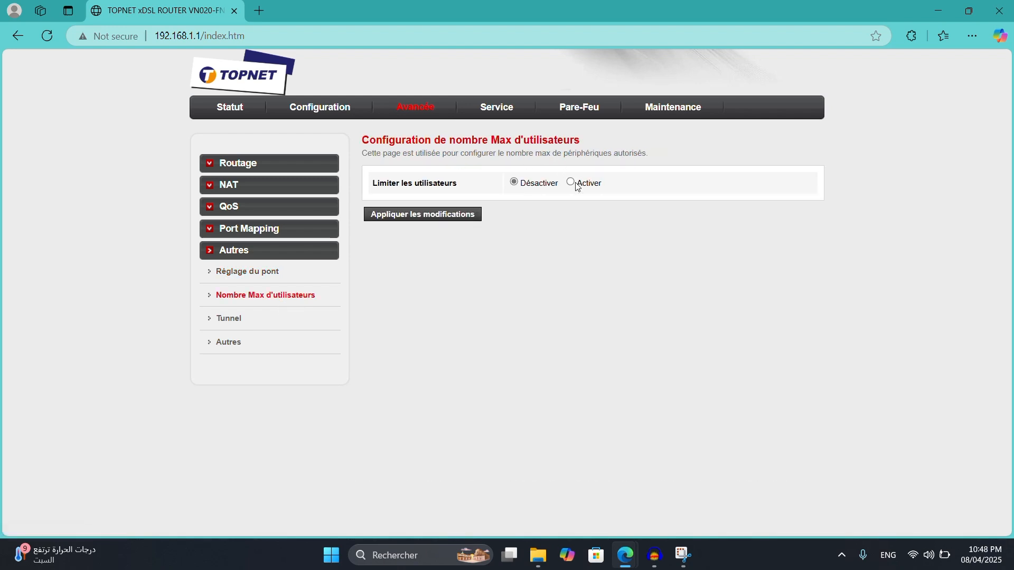
left_click(569, 182)
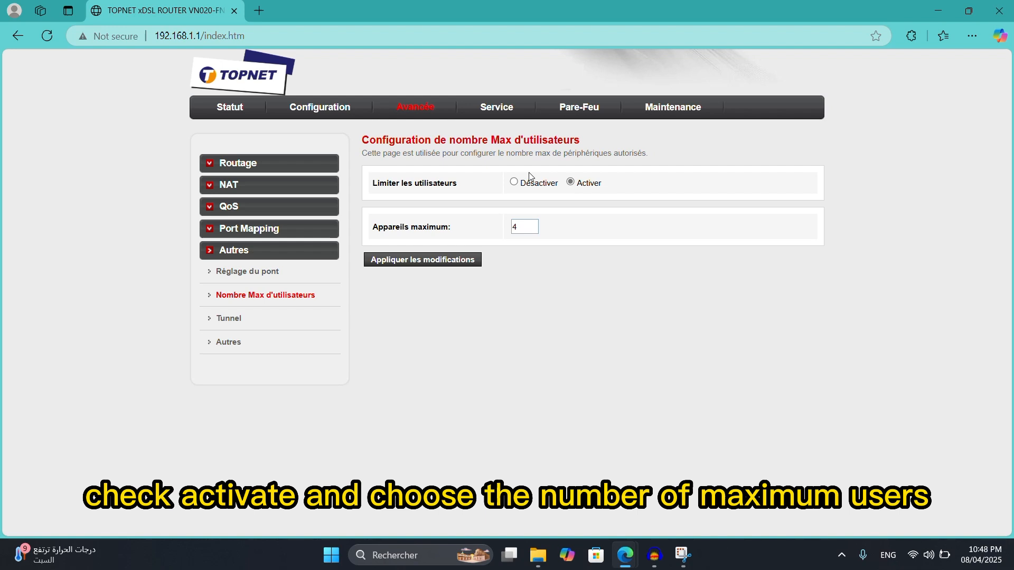
left_click(524, 226)
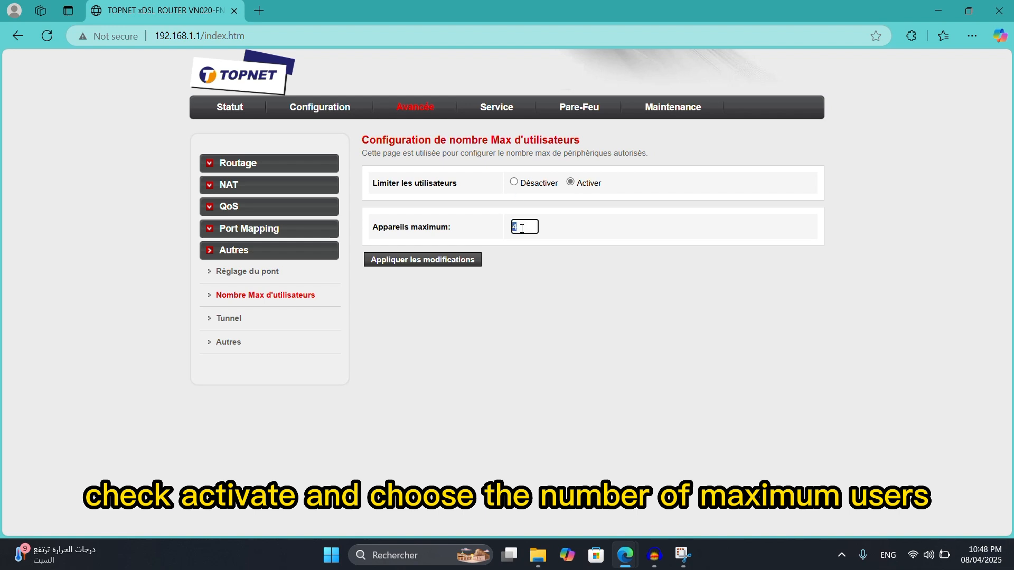